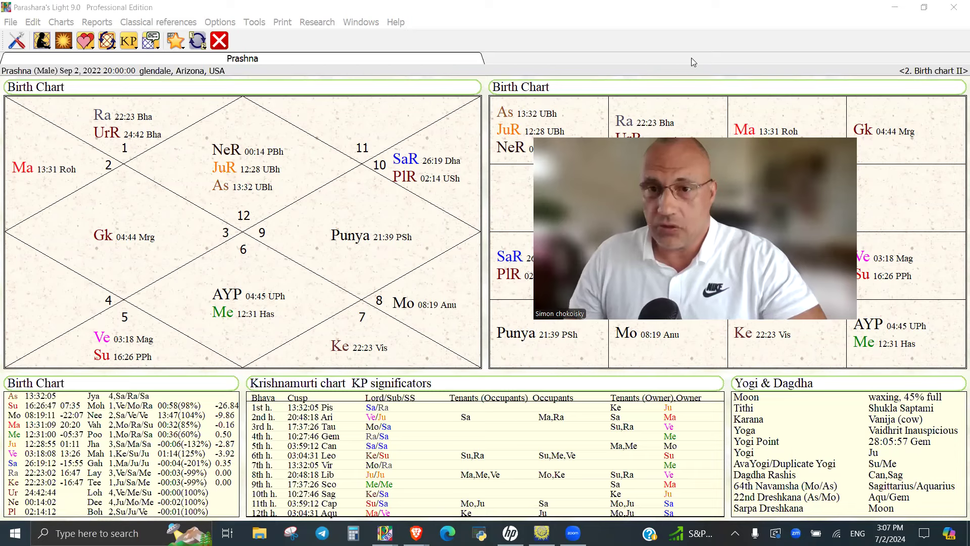
pyautogui.moveTo(700, 49)
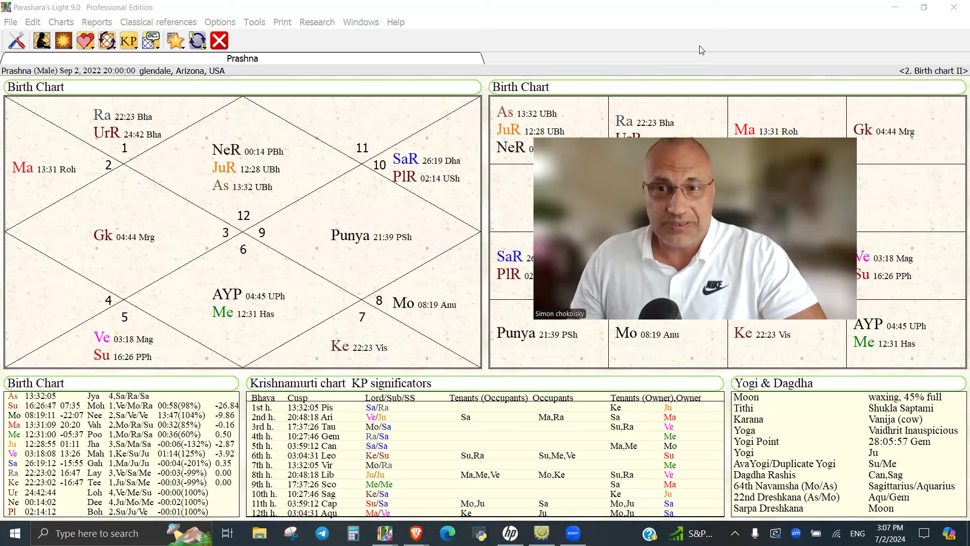
pyautogui.moveTo(693, 51)
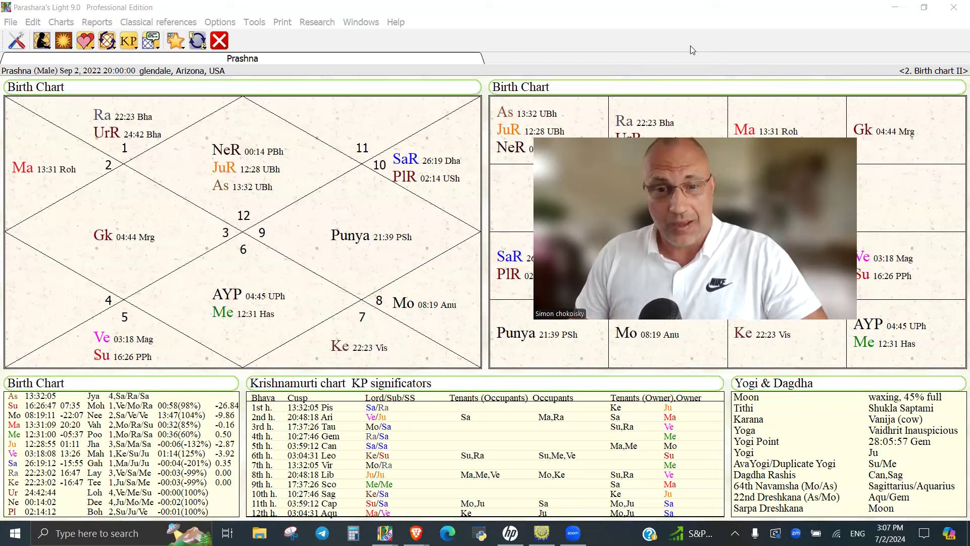
pyautogui.moveTo(713, 50)
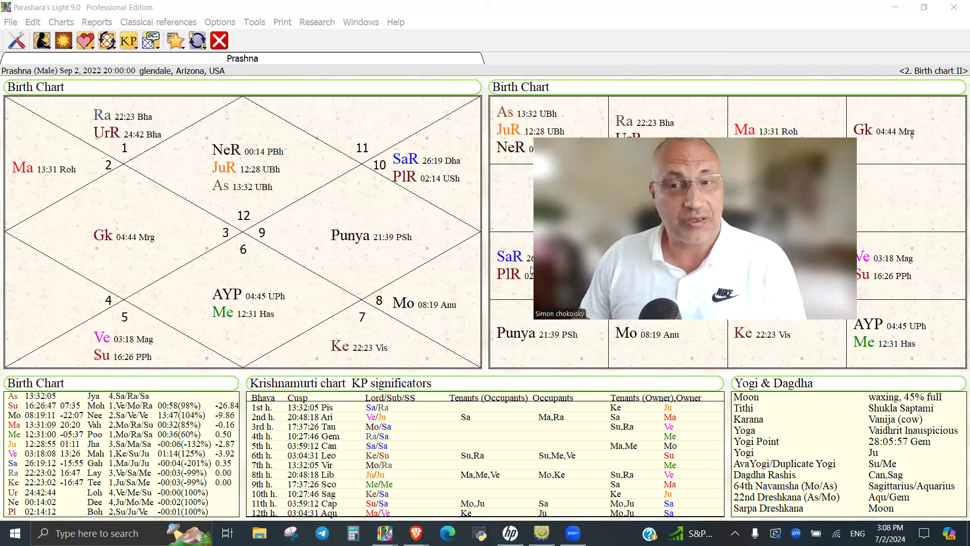
pyautogui.moveTo(445, 65)
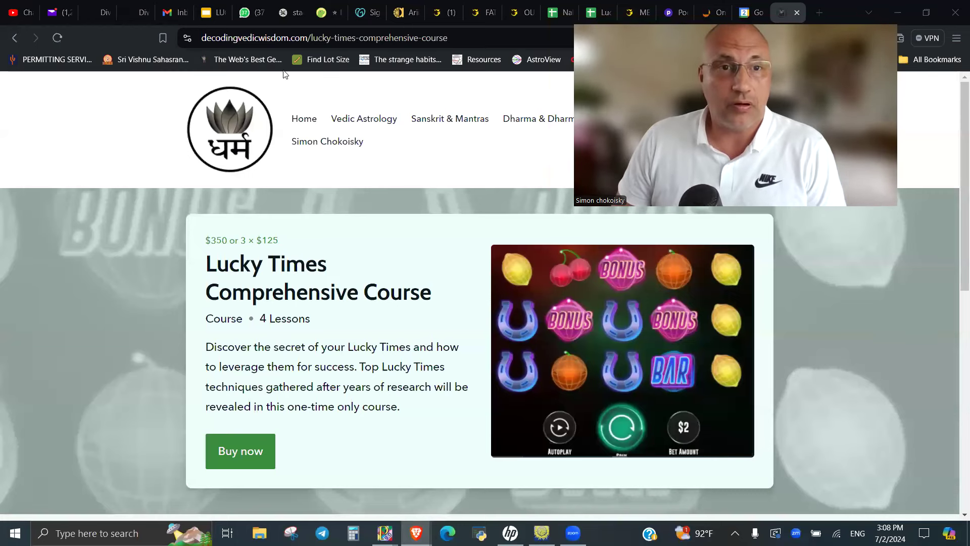
pyautogui.moveTo(157, 94)
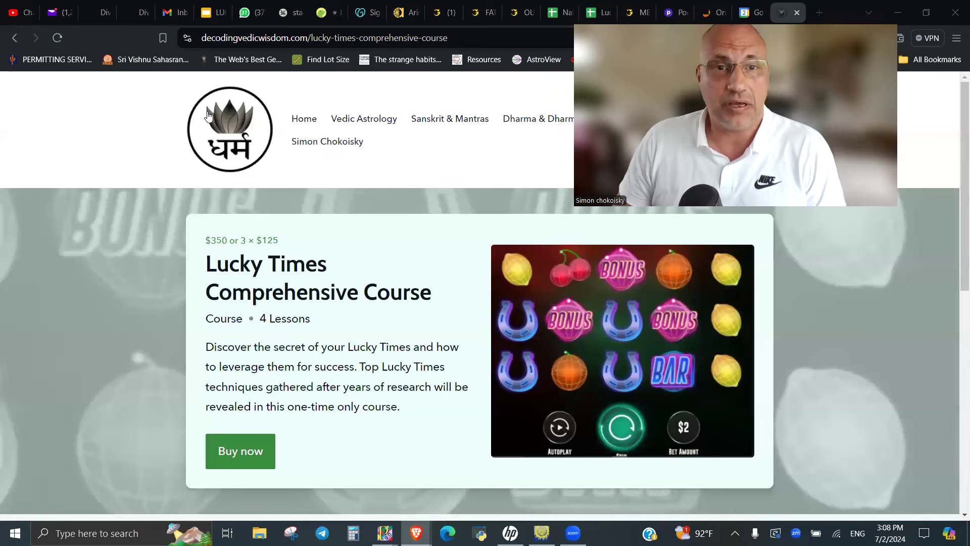
pyautogui.moveTo(308, 231)
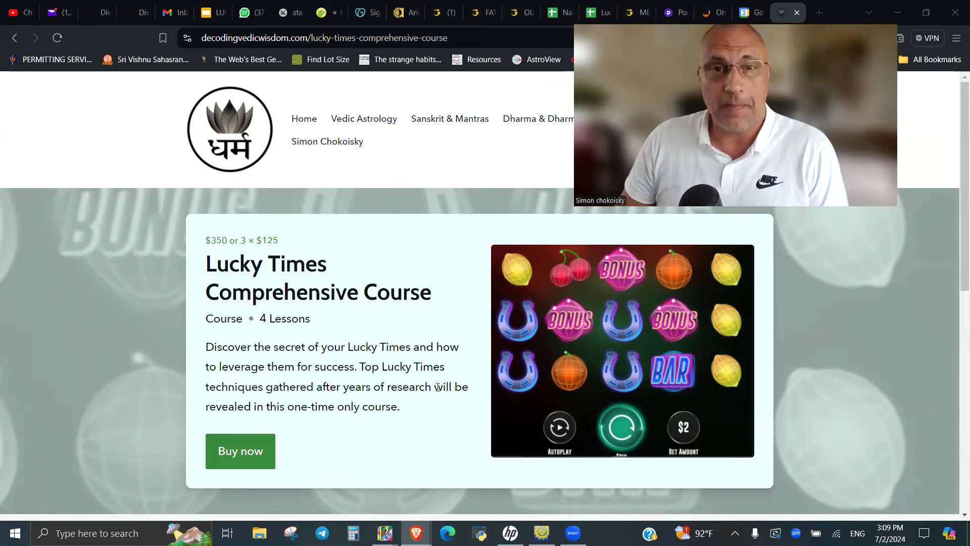
pyautogui.moveTo(569, 302)
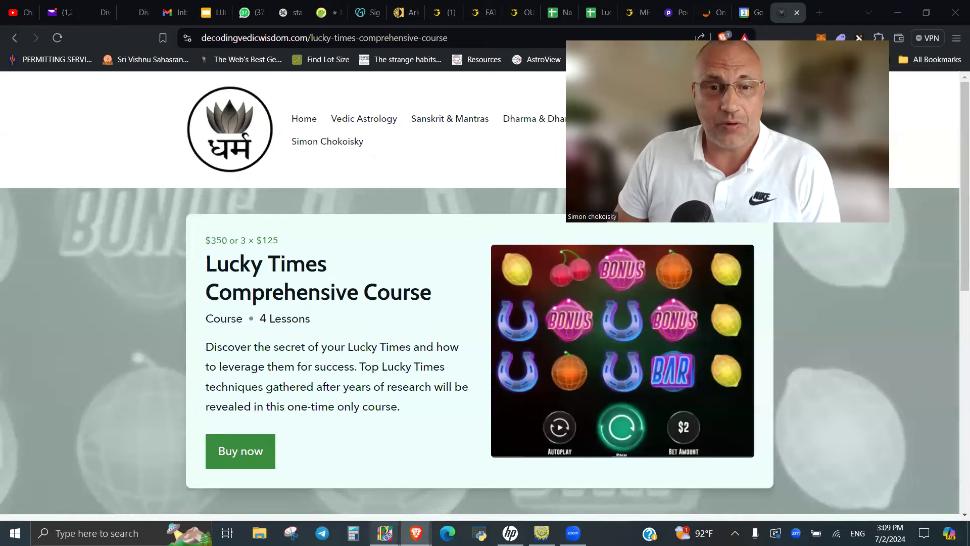
# Step: Show the Lucky Times Comprehensive Course page in Brave, then return to the chart
pyautogui.click(385, 533)
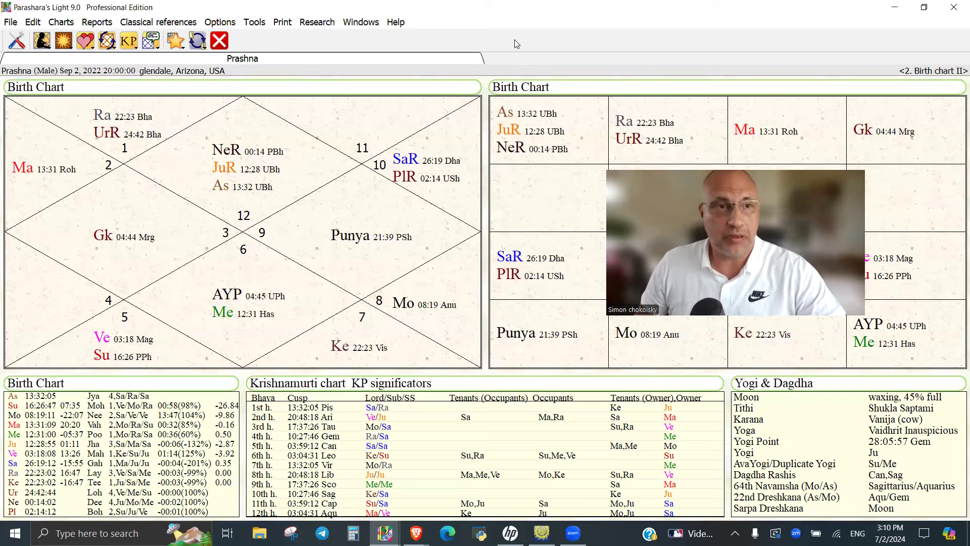
pyautogui.moveTo(549, 37)
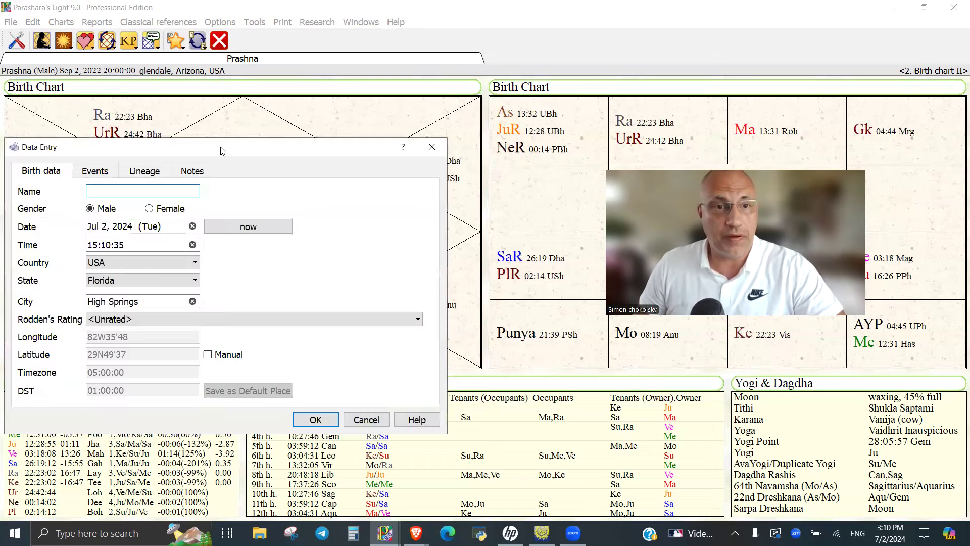
# Step: Accept July 2, 2024, 15:10:35, High Springs, Florida as the new chart's data
pyautogui.moveTo(222, 147); pyautogui.dragTo(266, 85)
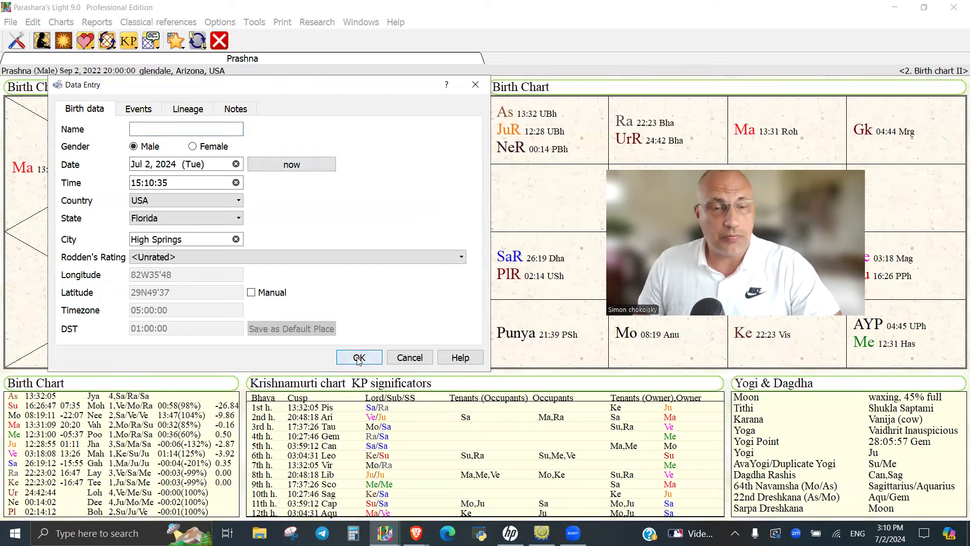
pyautogui.click(358, 357)
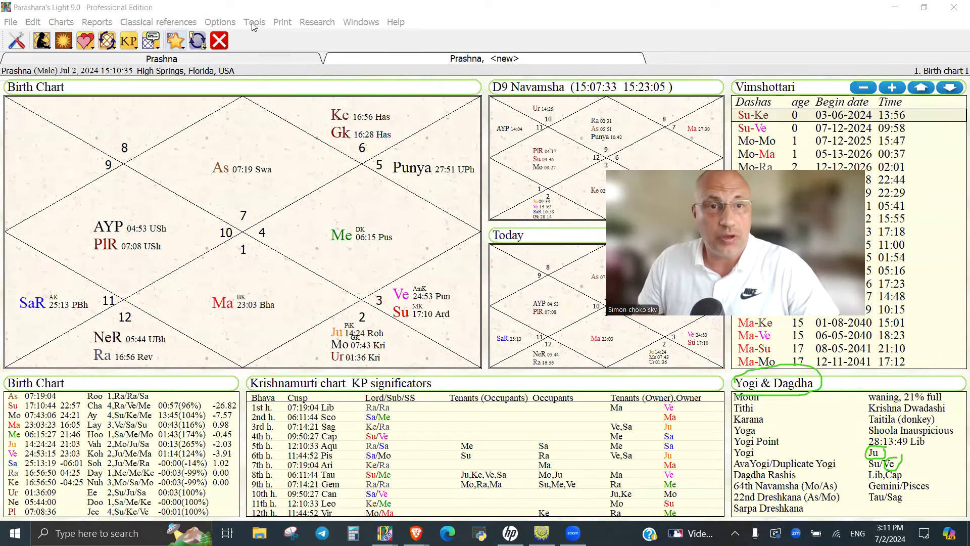
# Step: Open the Tools menu listing Change Location Tool and Change Time Tool
pyautogui.click(254, 22)
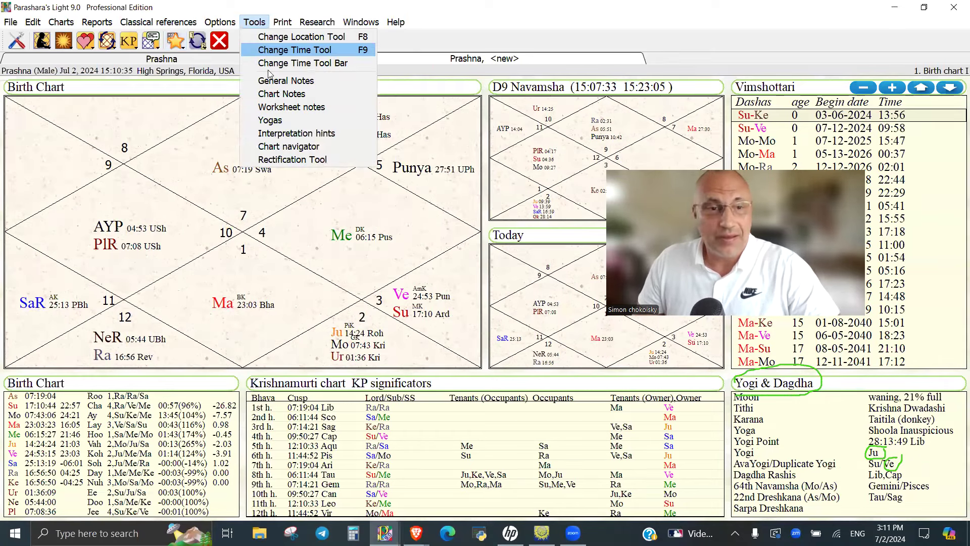
# Step: With the Change Time Tool, advance the chart day by day from July 2 to July 8, 2024
pyautogui.click(295, 49)
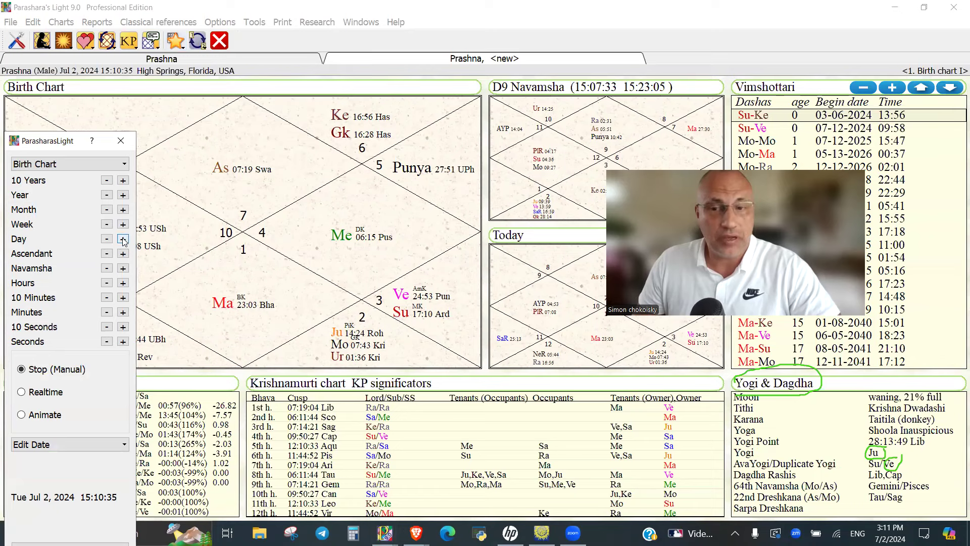
pyautogui.click(122, 238)
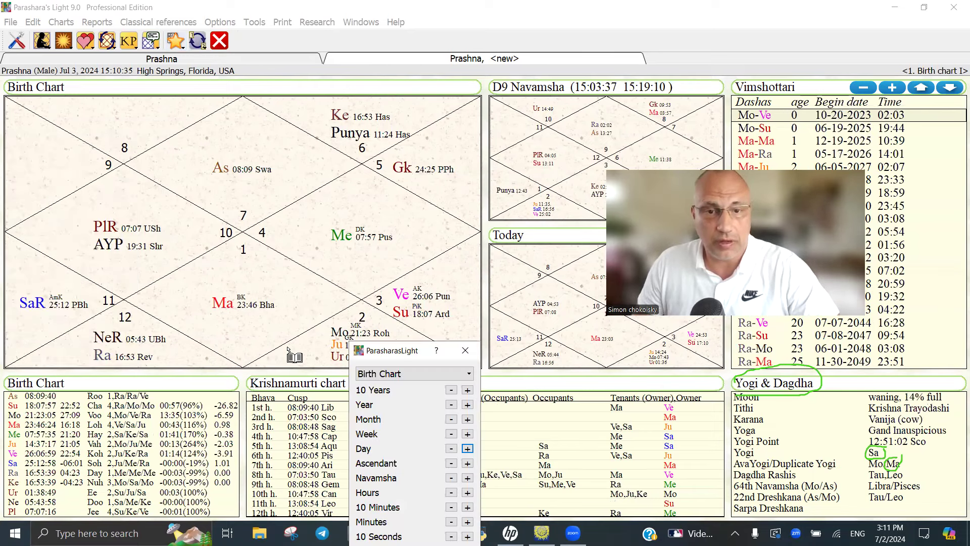
pyautogui.click(467, 448)
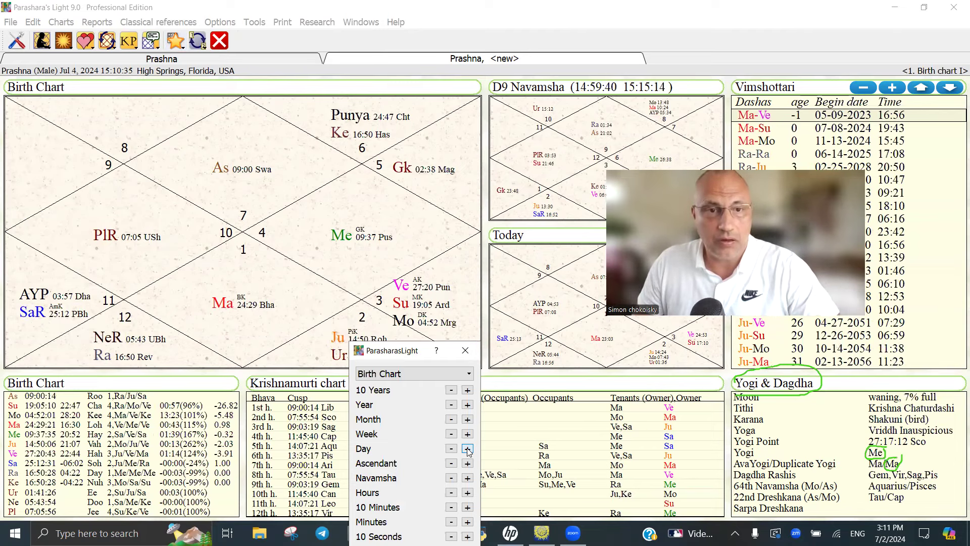
pyautogui.click(467, 449)
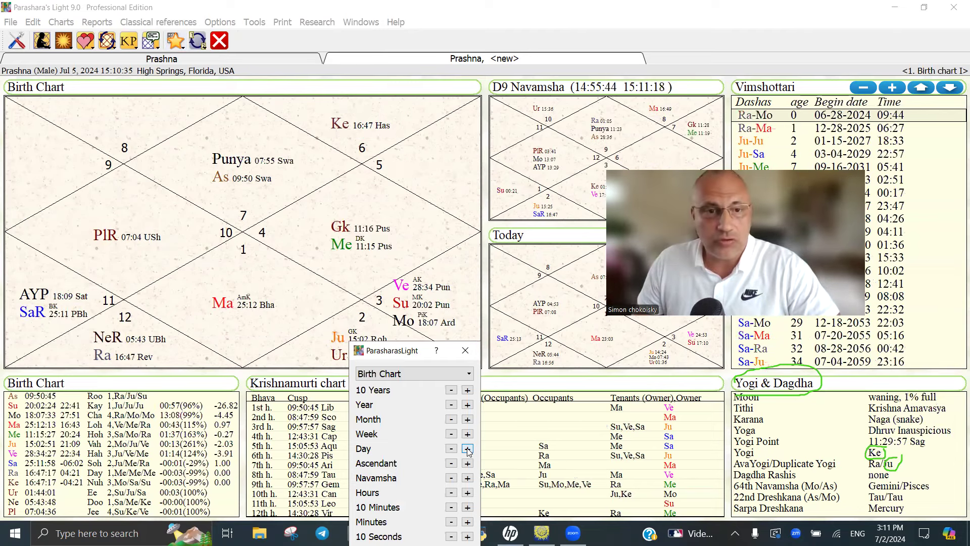
pyautogui.click(469, 449)
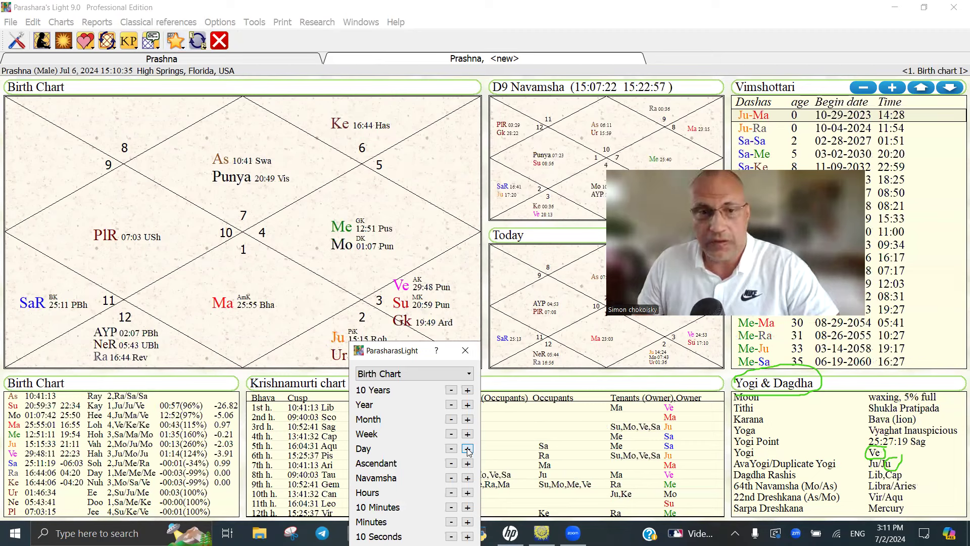
pyautogui.click(467, 449)
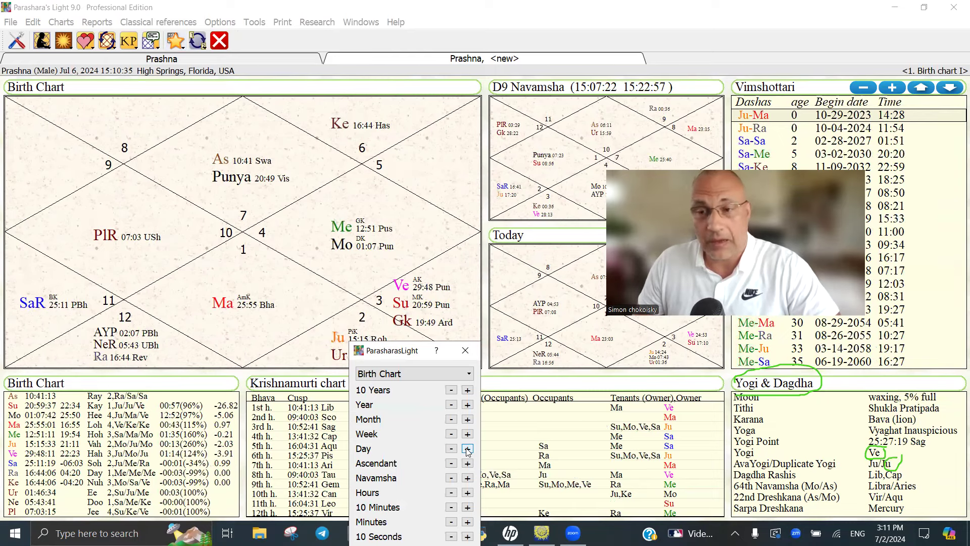
pyautogui.click(467, 449)
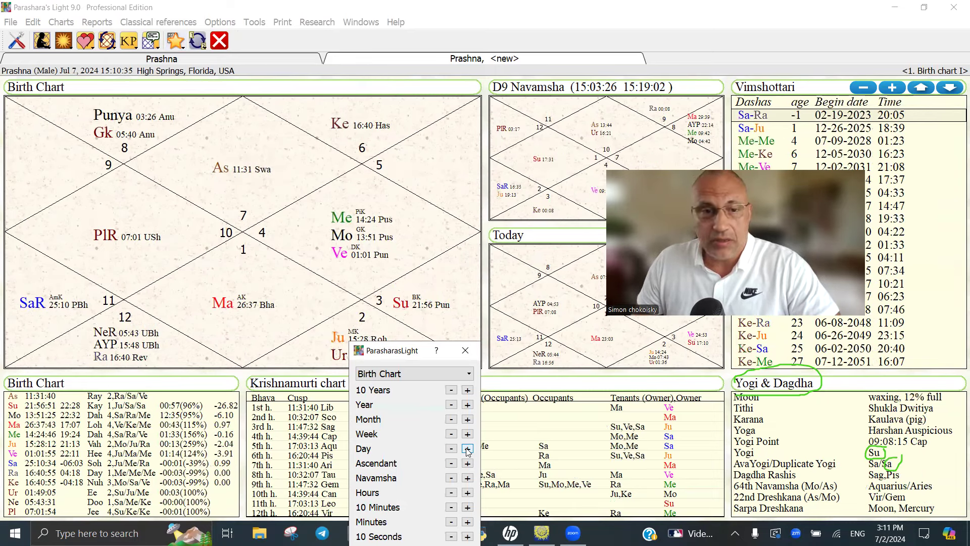
pyautogui.click(468, 449)
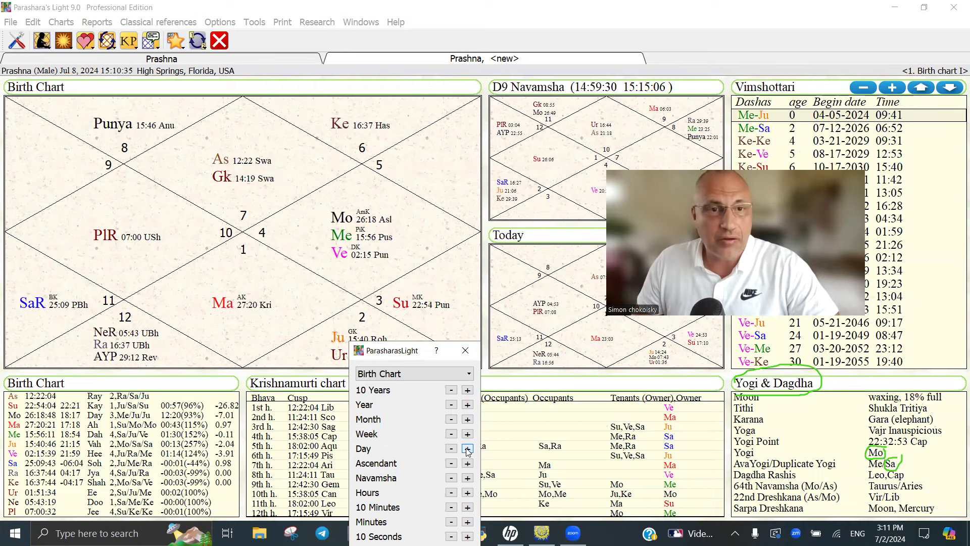
# Step: Keep stepping the chart day by day to July 16, 2024, with Sun as Yogi
pyautogui.click(467, 448)
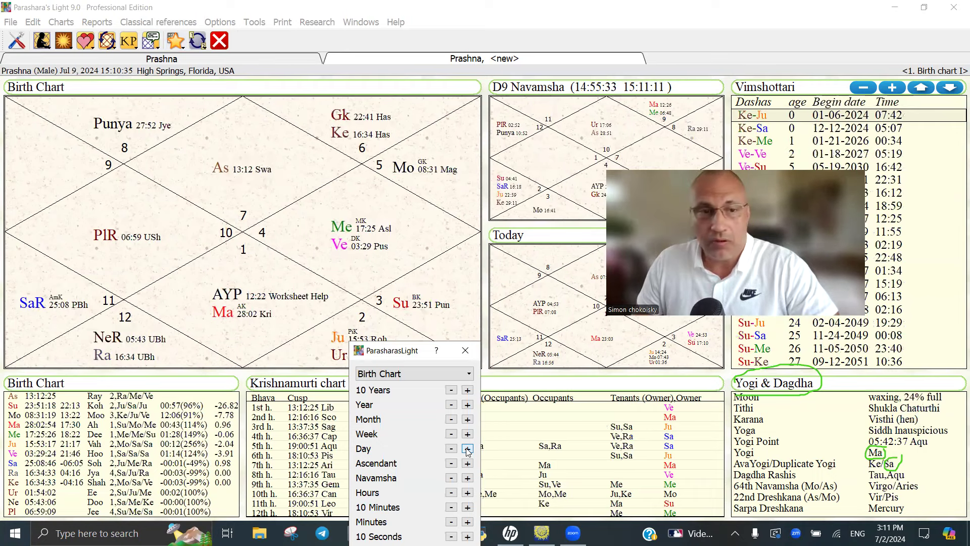
pyautogui.click(467, 449)
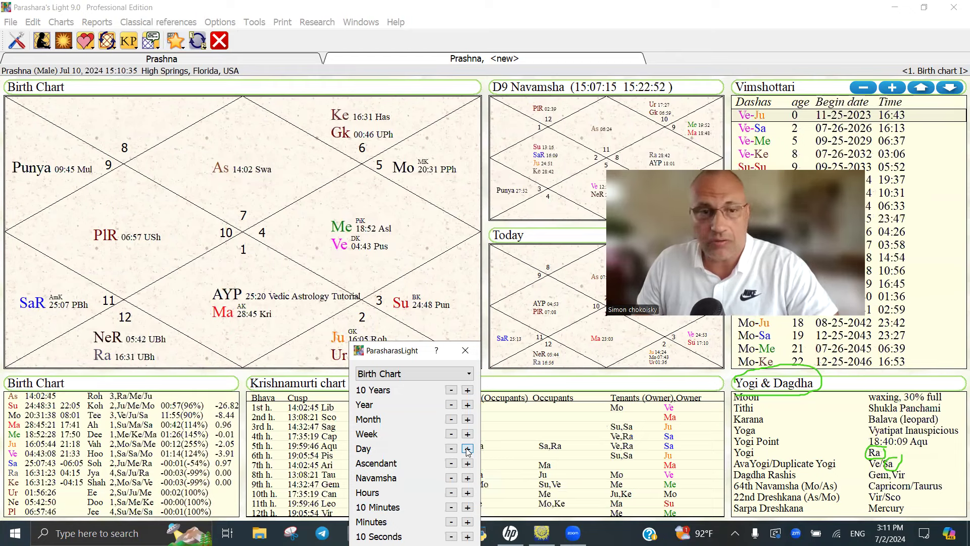
pyautogui.click(467, 448)
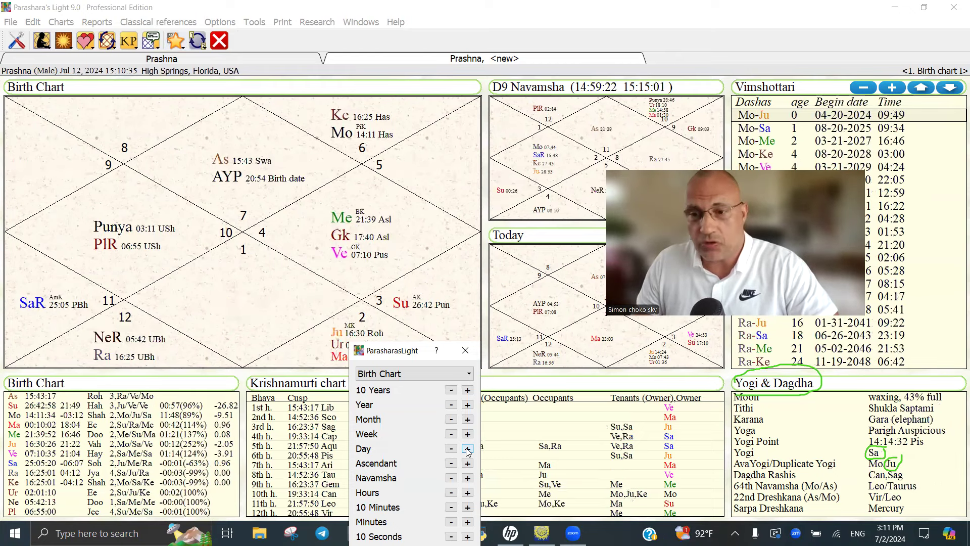
pyautogui.click(451, 449)
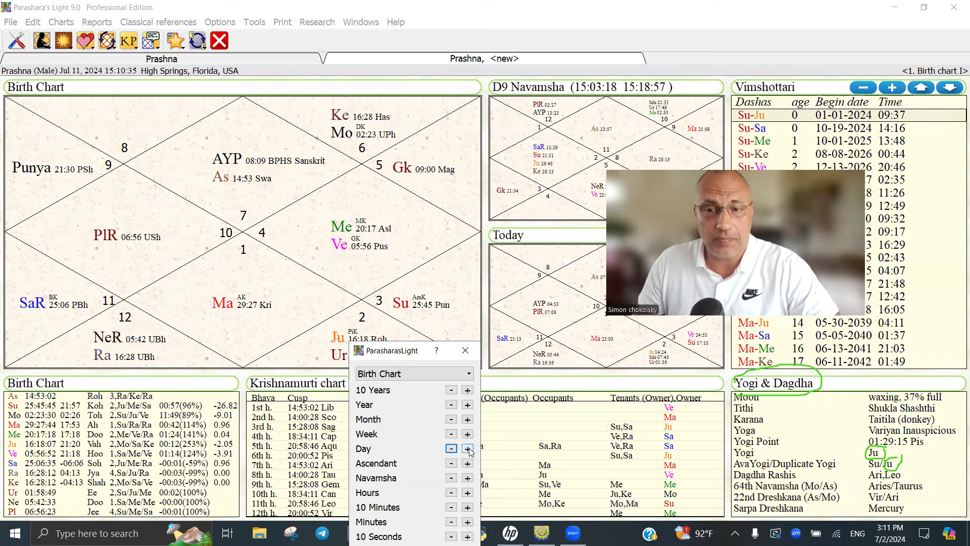
pyautogui.click(468, 449)
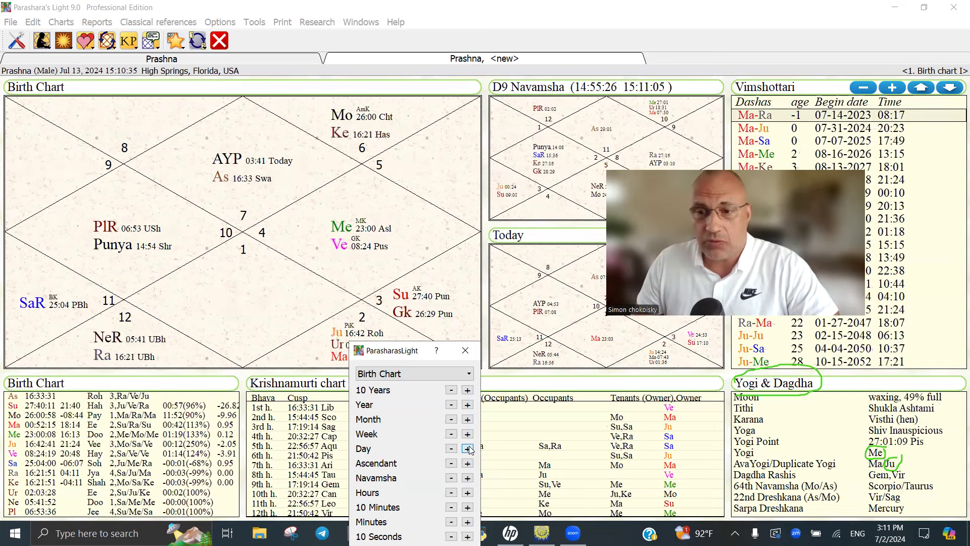
pyautogui.click(467, 449)
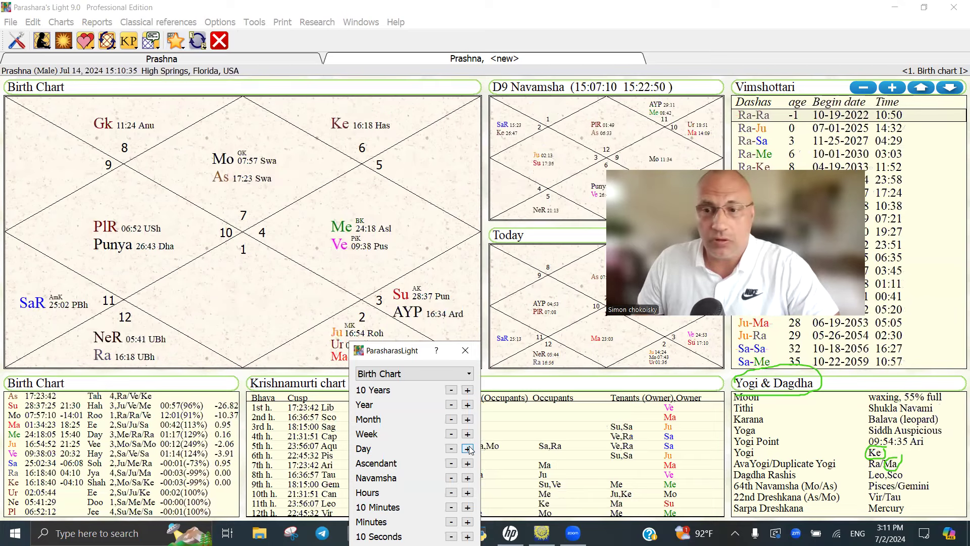
pyautogui.click(467, 449)
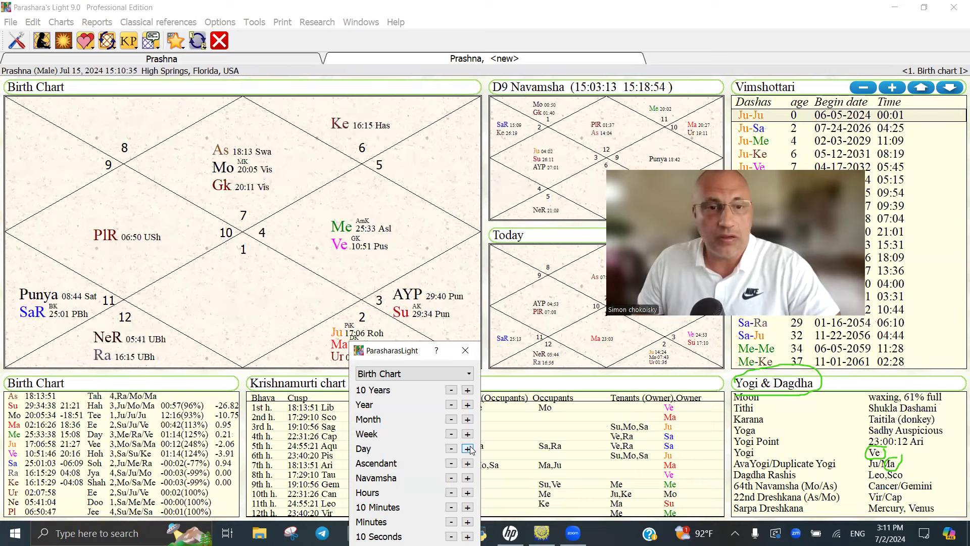
pyautogui.click(468, 449)
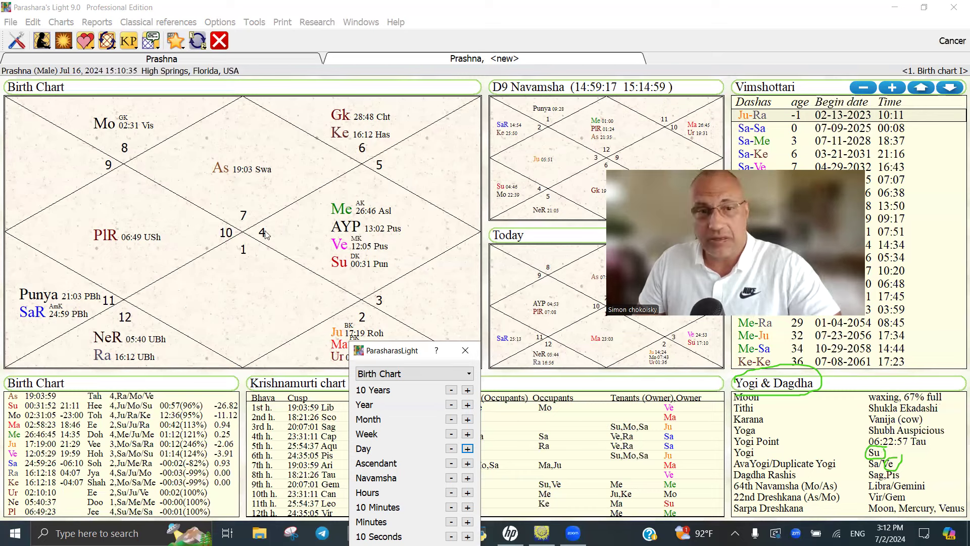
pyautogui.moveTo(257, 292)
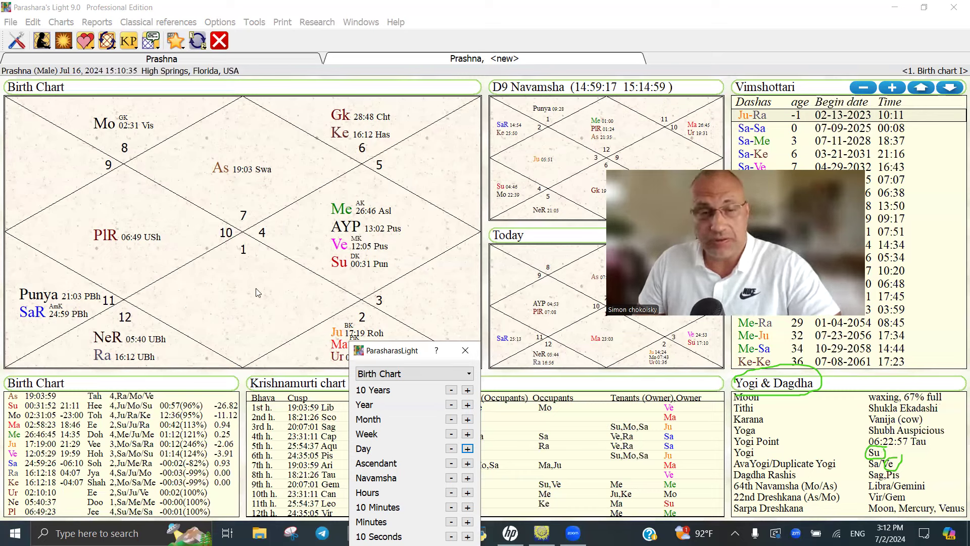
pyautogui.moveTo(297, 220)
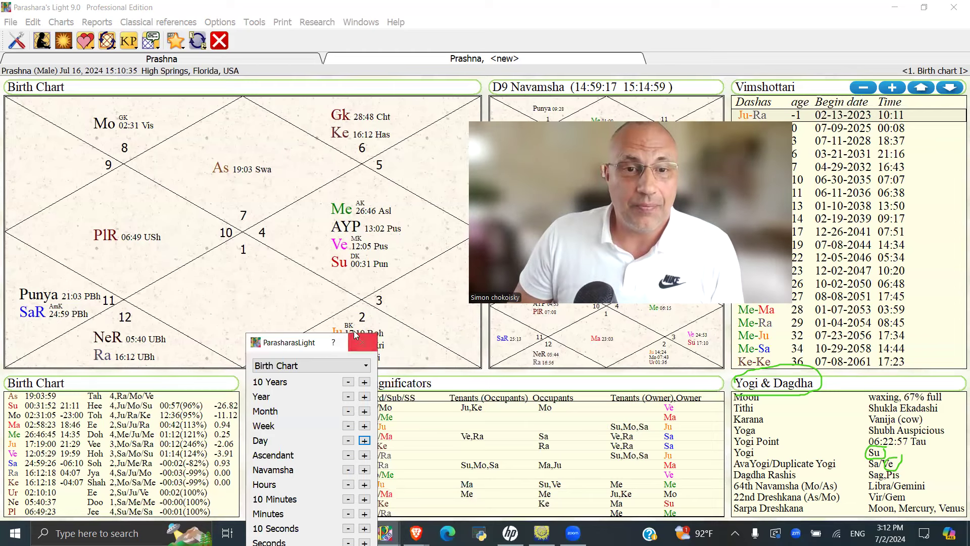
pyautogui.moveTo(363, 342)
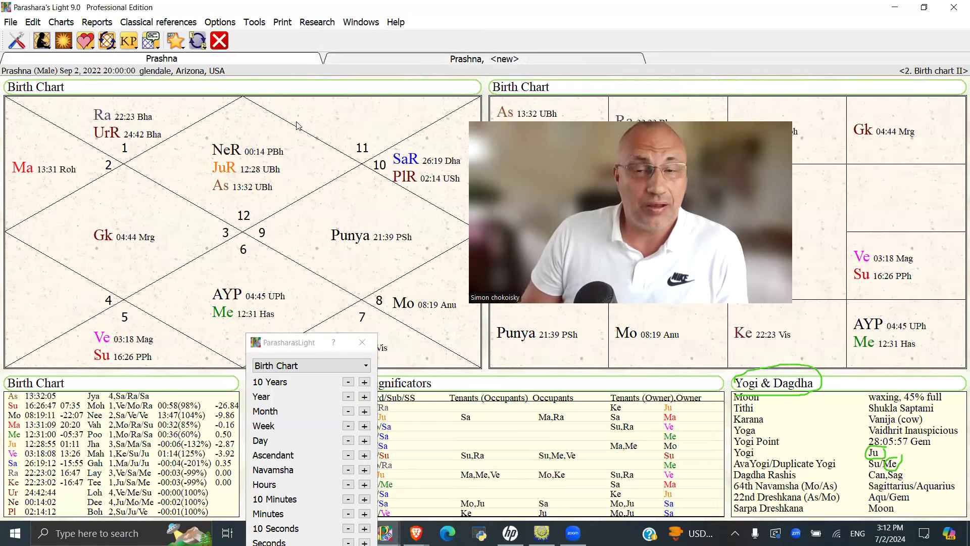
pyautogui.moveTo(461, 195)
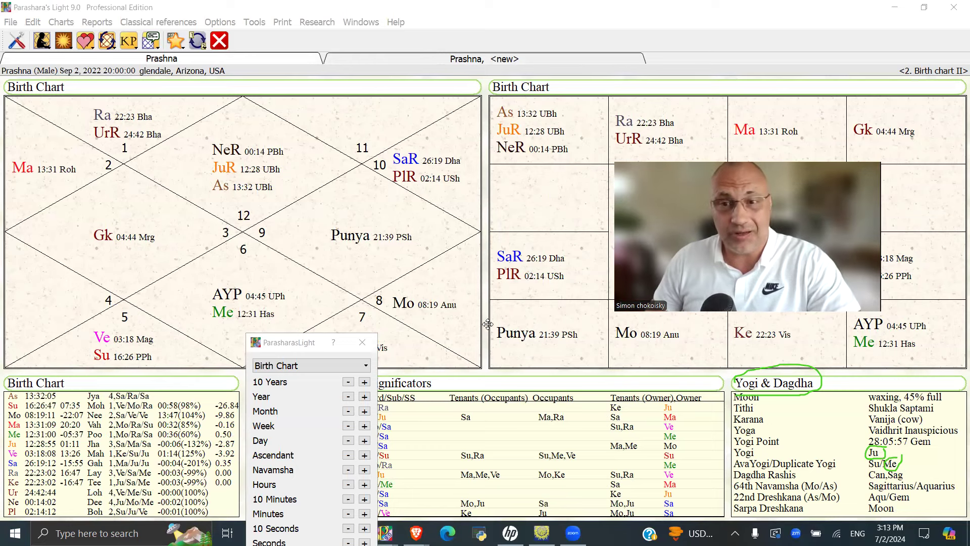
pyautogui.moveTo(363, 342)
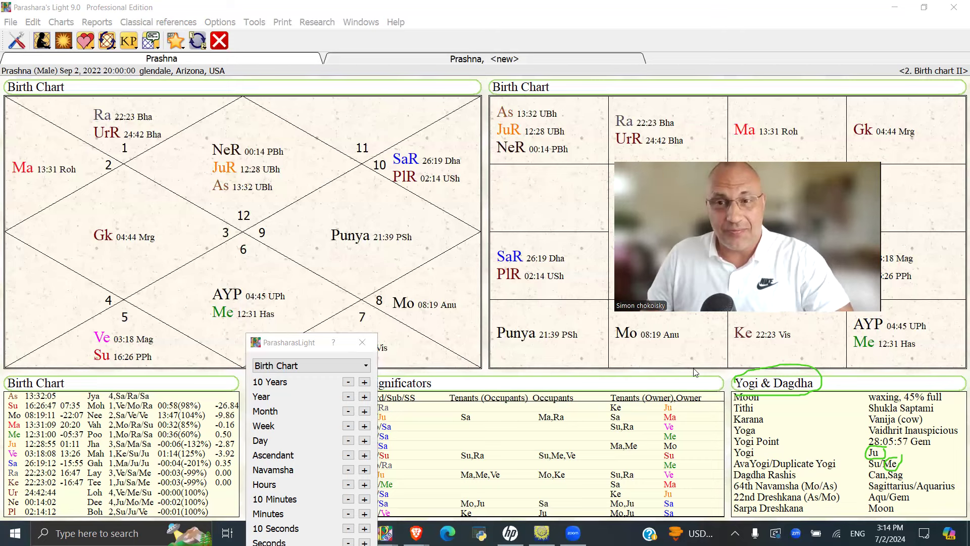
pyautogui.moveTo(693, 372)
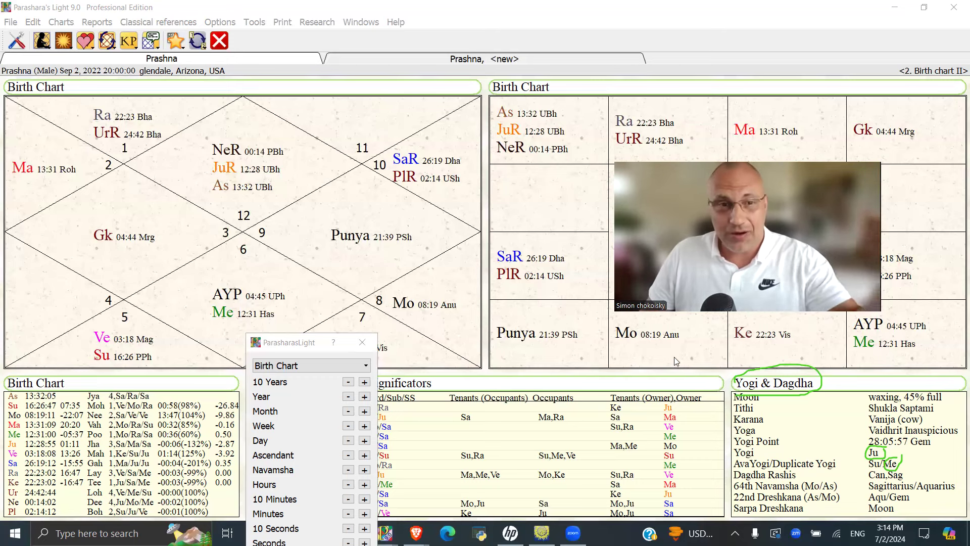
pyautogui.moveTo(676, 359)
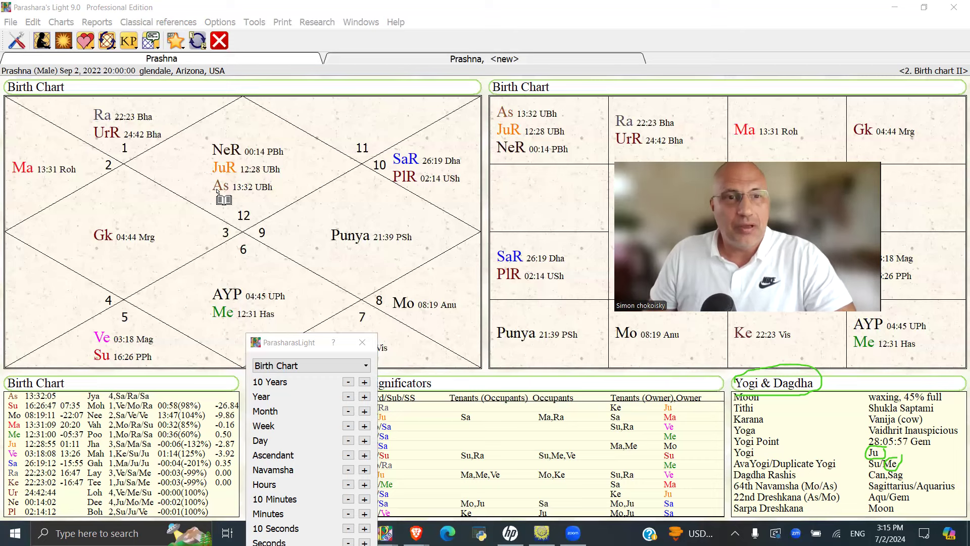
pyautogui.moveTo(255, 177)
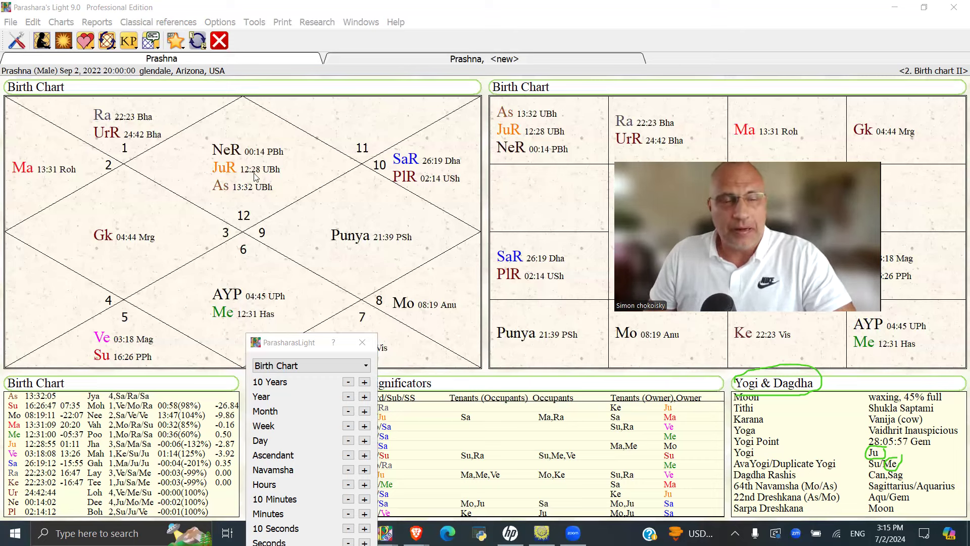
pyautogui.moveTo(201, 154)
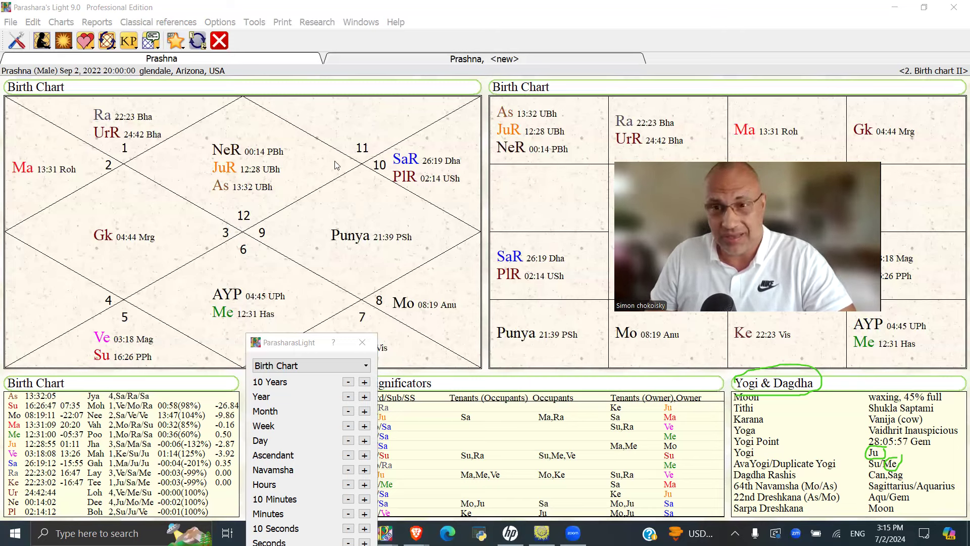
pyautogui.moveTo(316, 170)
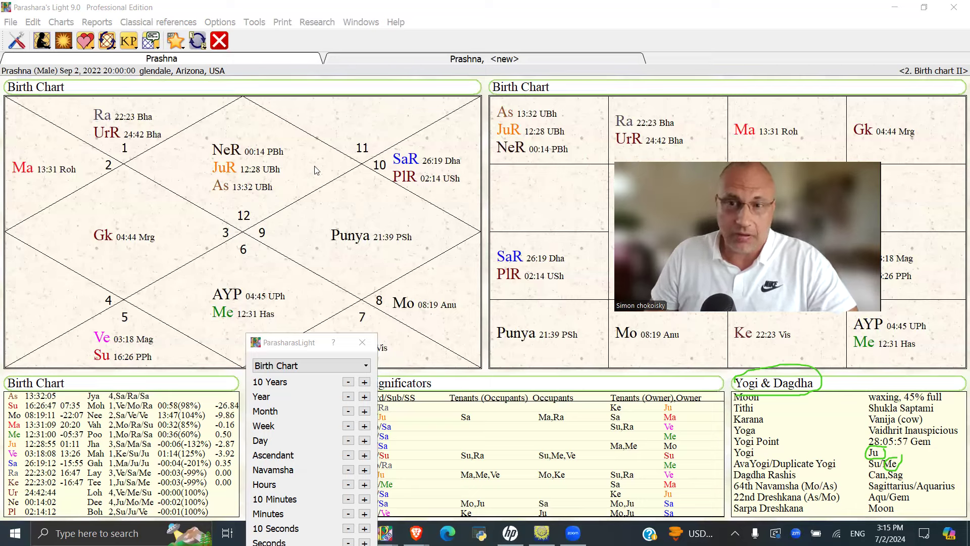
pyautogui.moveTo(293, 174)
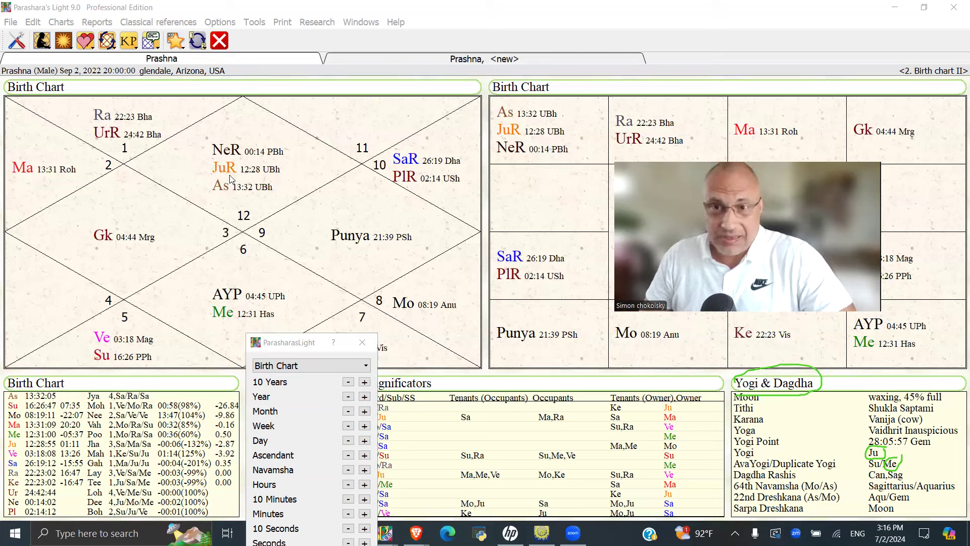
pyautogui.moveTo(230, 181)
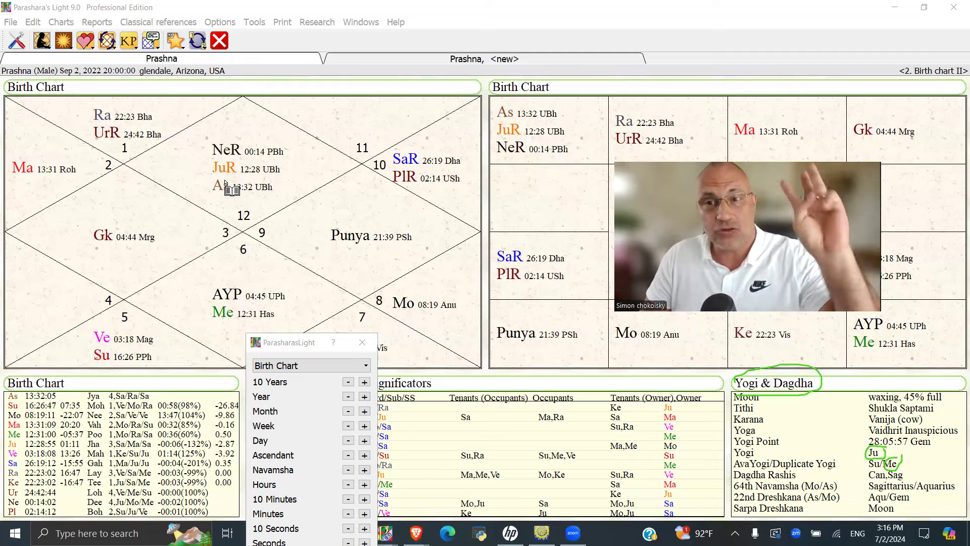
pyautogui.moveTo(859, 418)
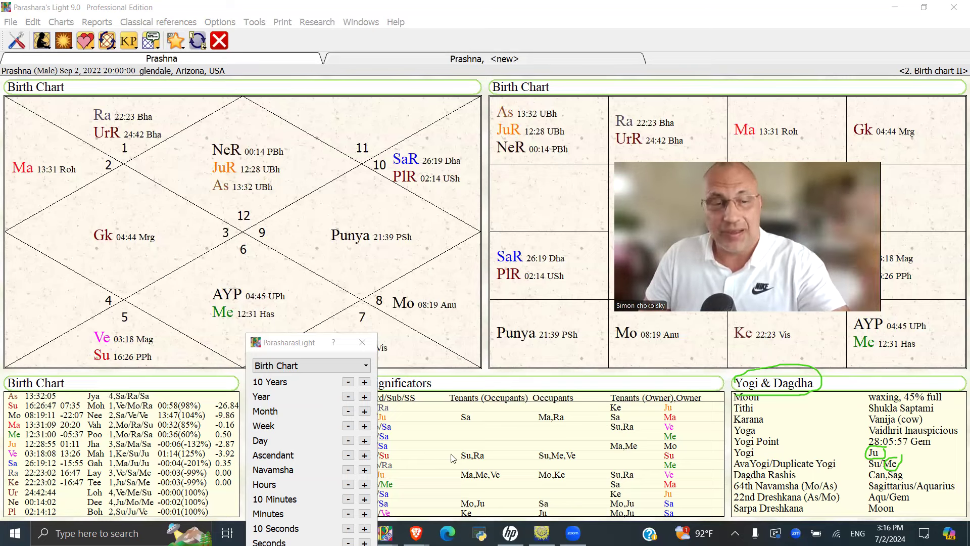
pyautogui.moveTo(234, 340)
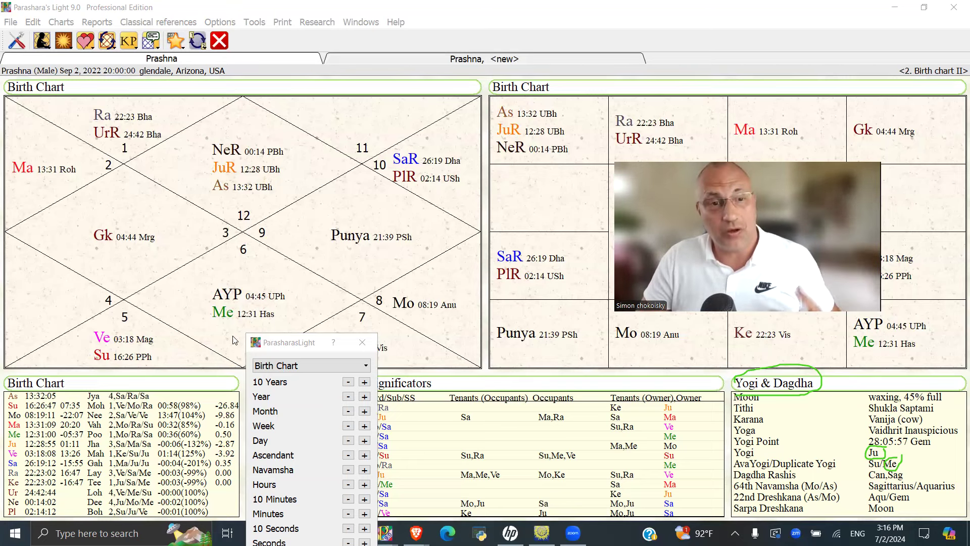
pyautogui.moveTo(222, 313)
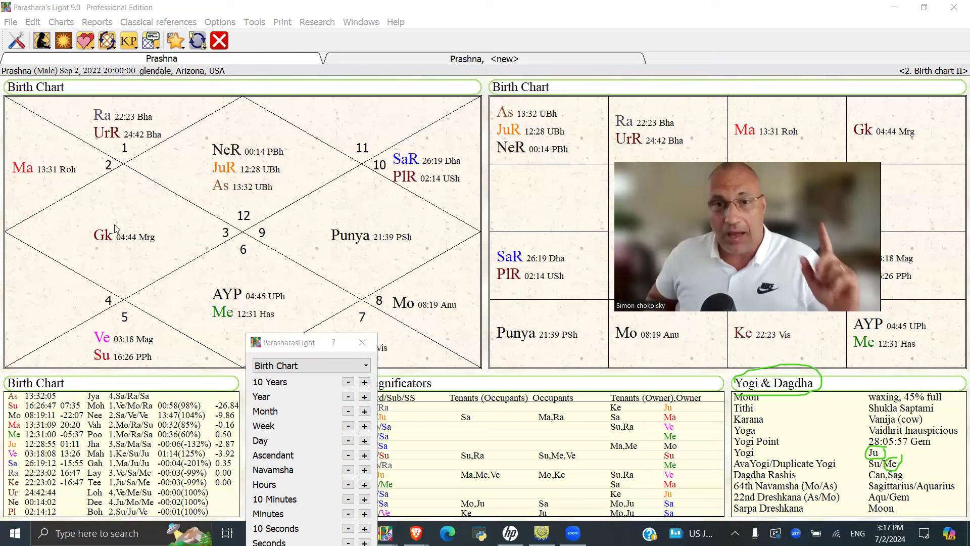
pyautogui.moveTo(545, 142)
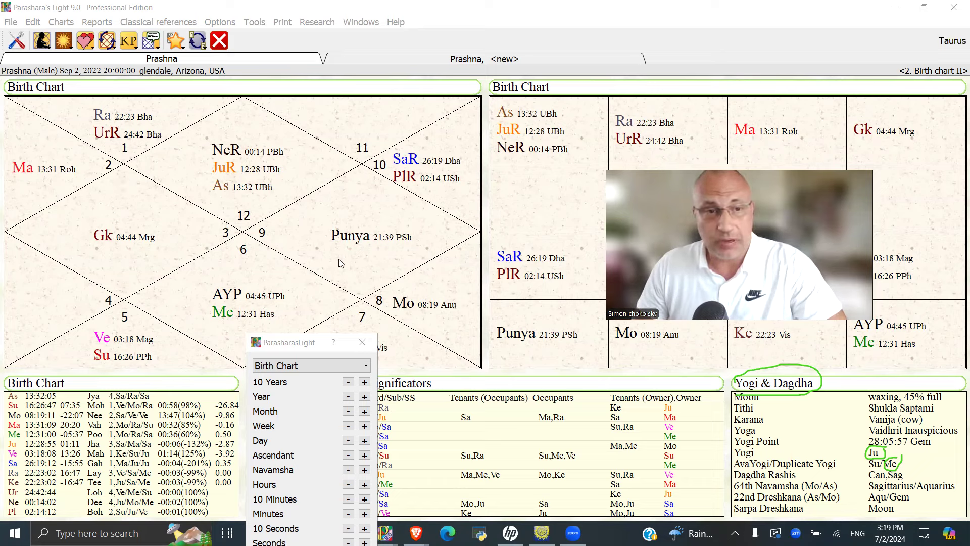
pyautogui.moveTo(355, 237)
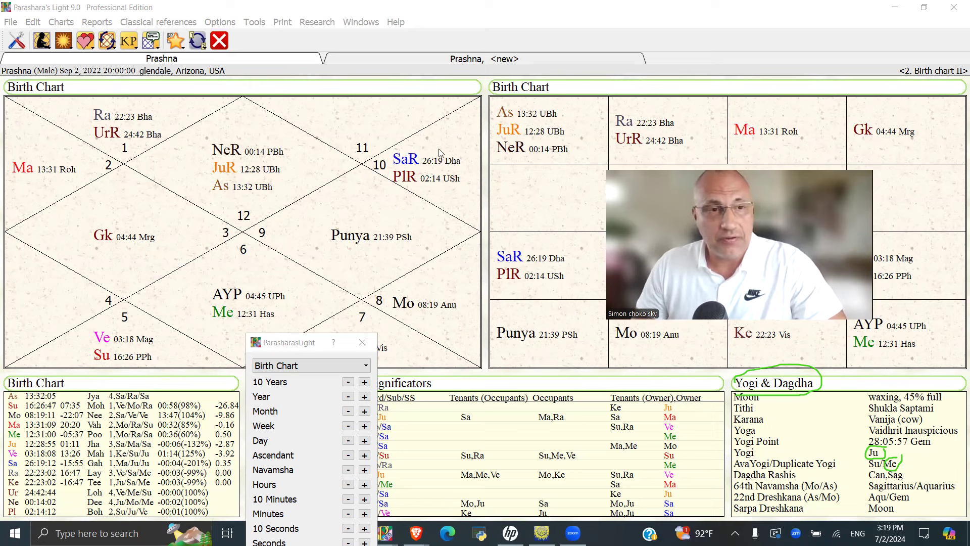
pyautogui.moveTo(404, 222)
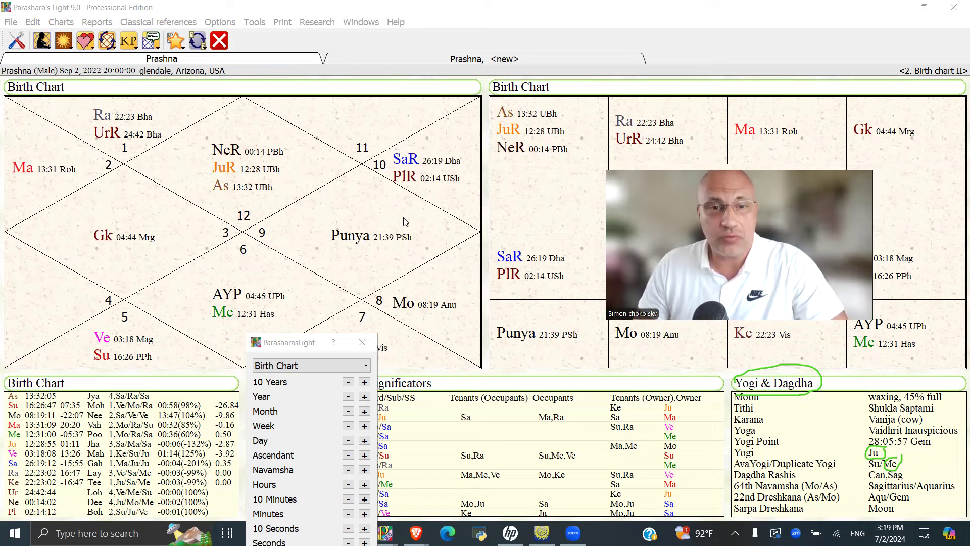
pyautogui.moveTo(474, 325)
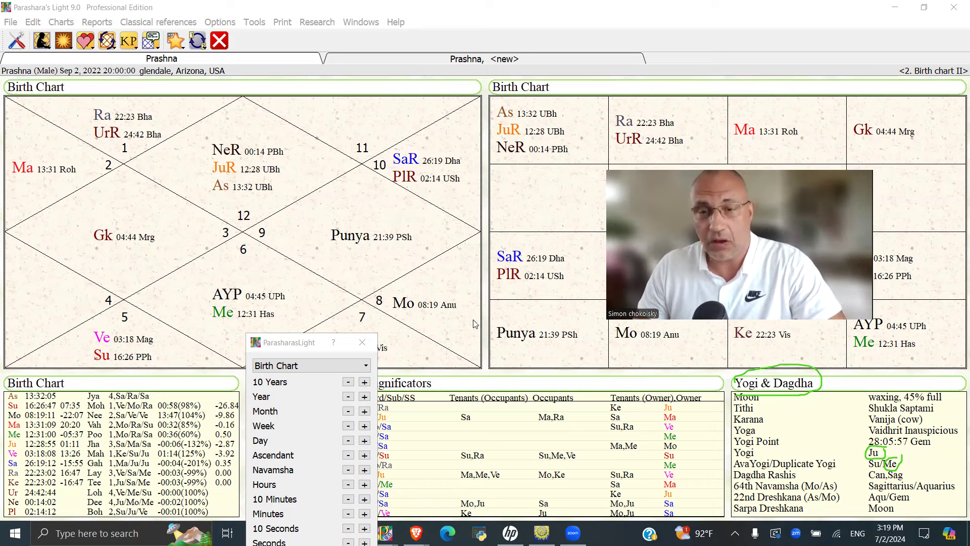
pyautogui.moveTo(383, 315)
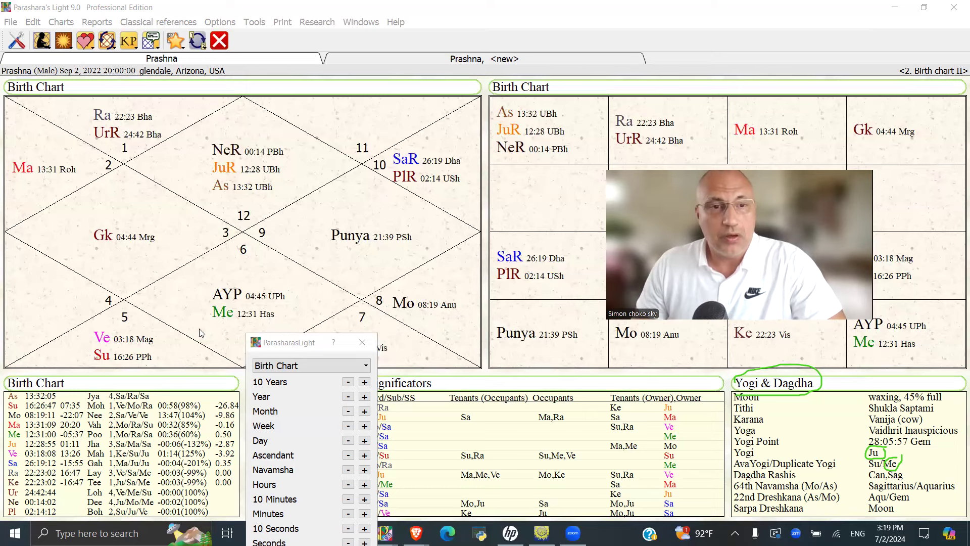
pyautogui.moveTo(206, 179)
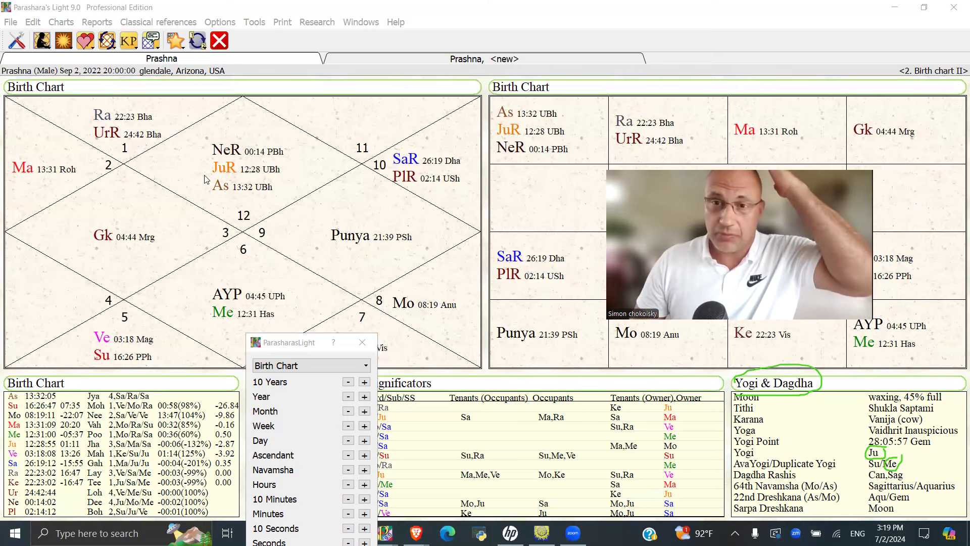
pyautogui.moveTo(213, 331)
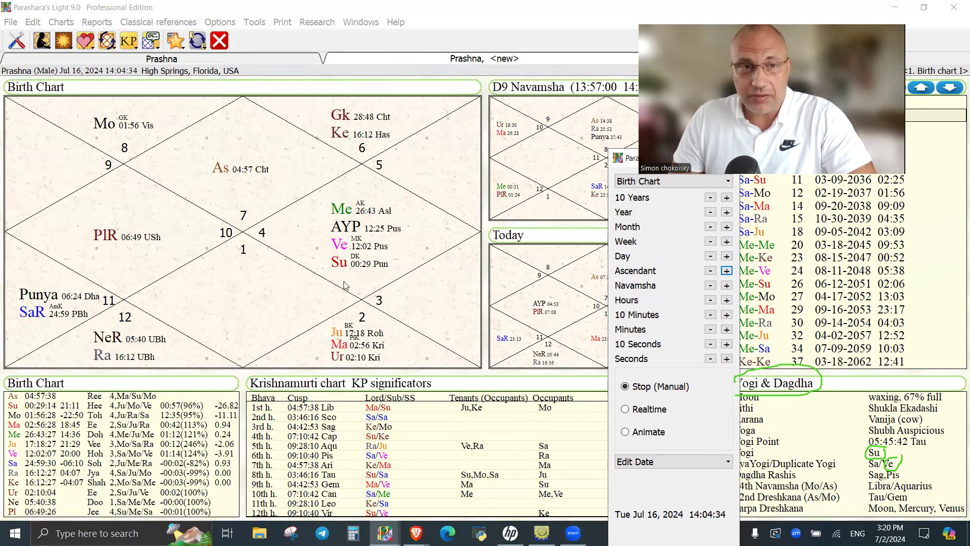
pyautogui.moveTo(295, 246)
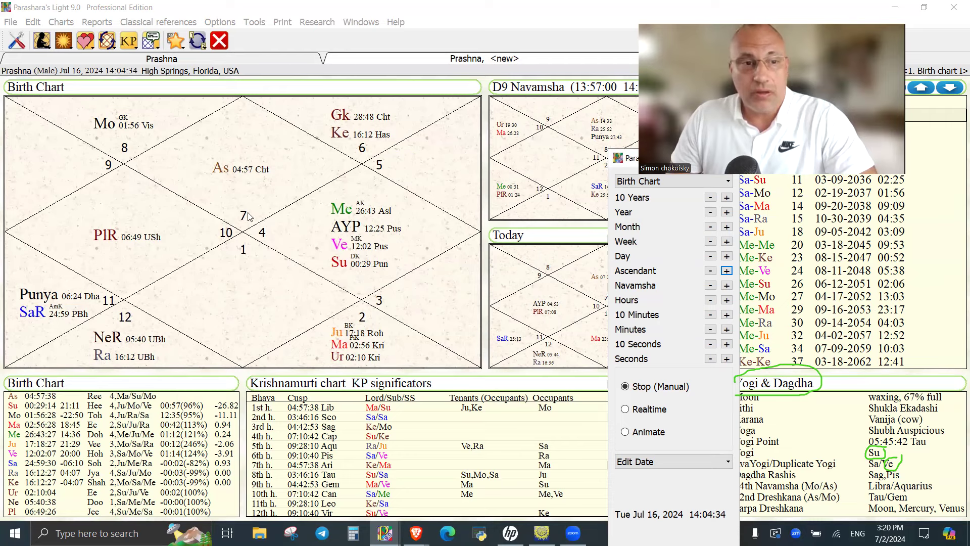
pyautogui.moveTo(223, 250)
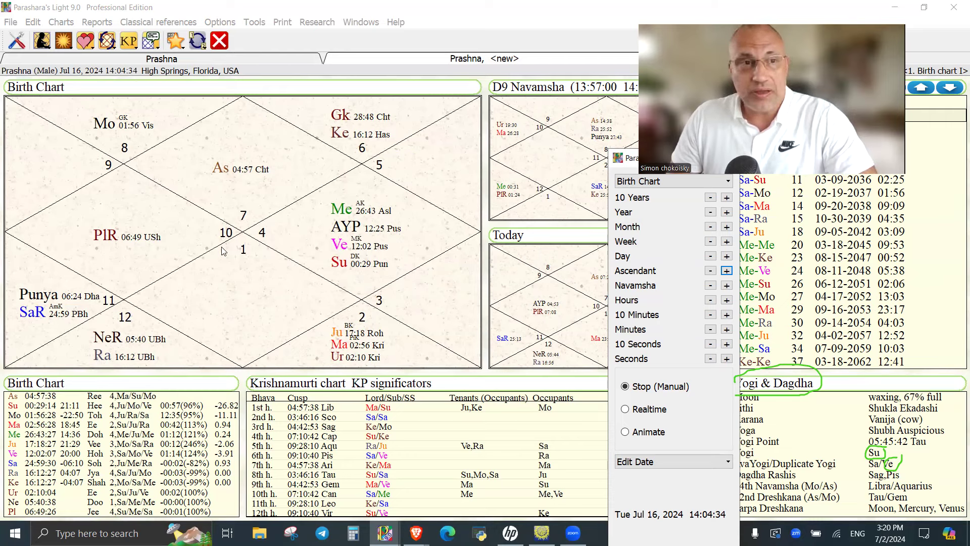
pyautogui.moveTo(246, 234)
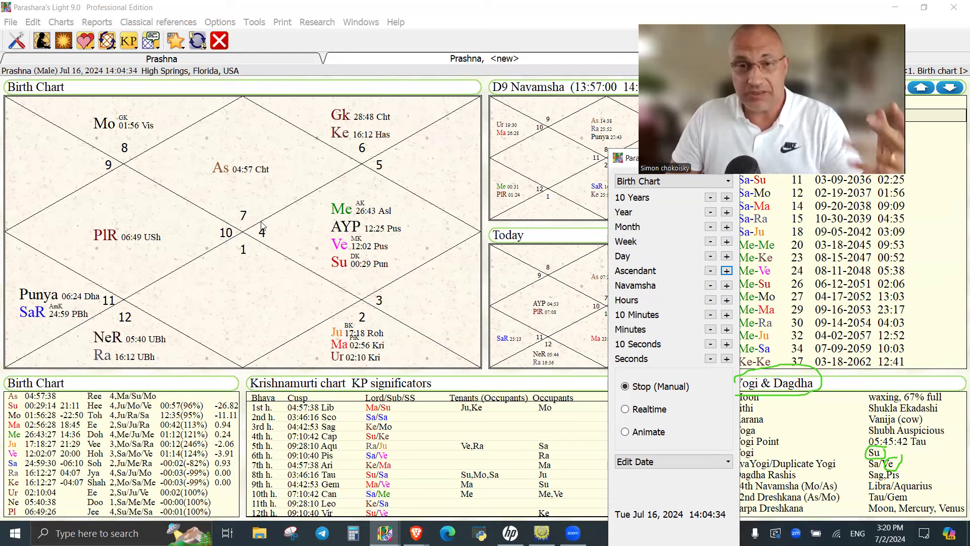
pyautogui.moveTo(276, 240)
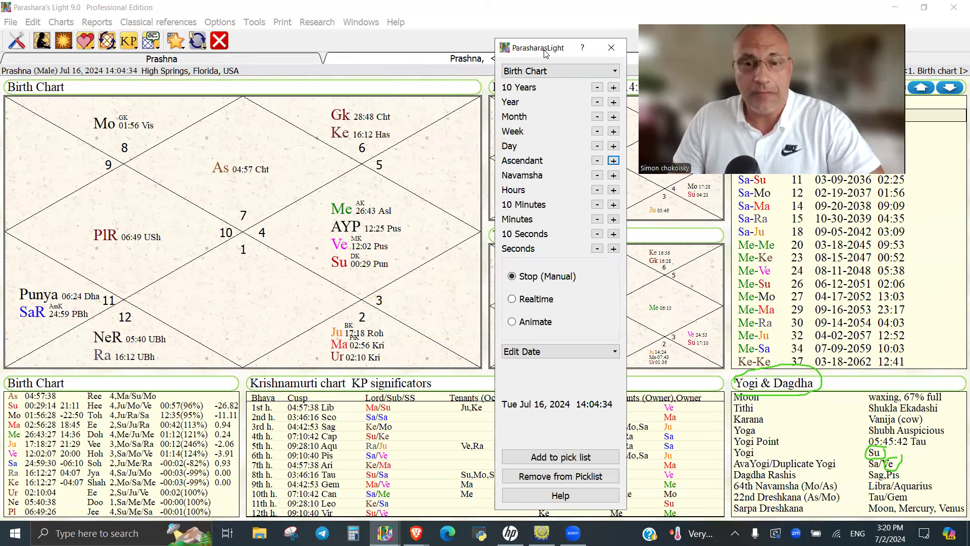
pyautogui.moveTo(592, 411)
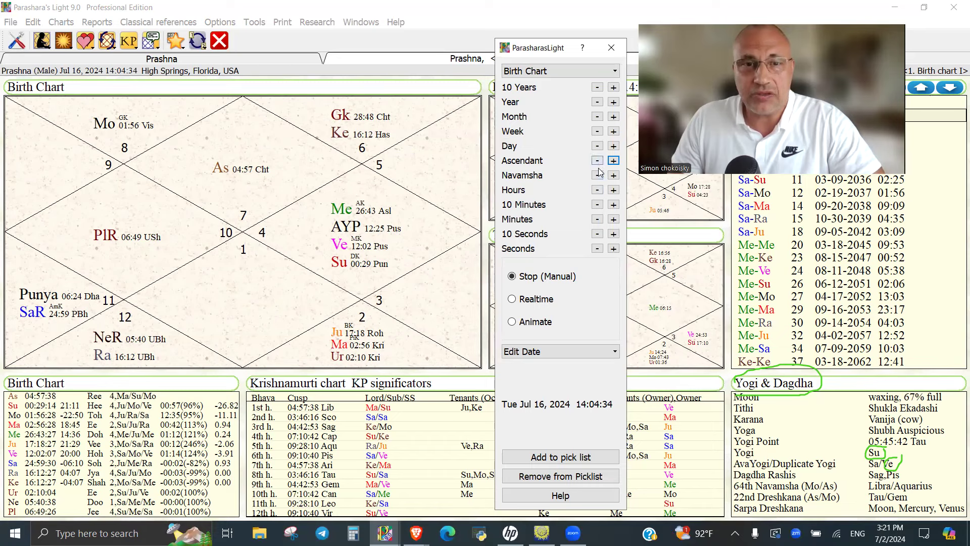
# Step: Step the chart time back to 13:53:34, putting the Ascendant near 2°35' Chitra
pyautogui.click(596, 205)
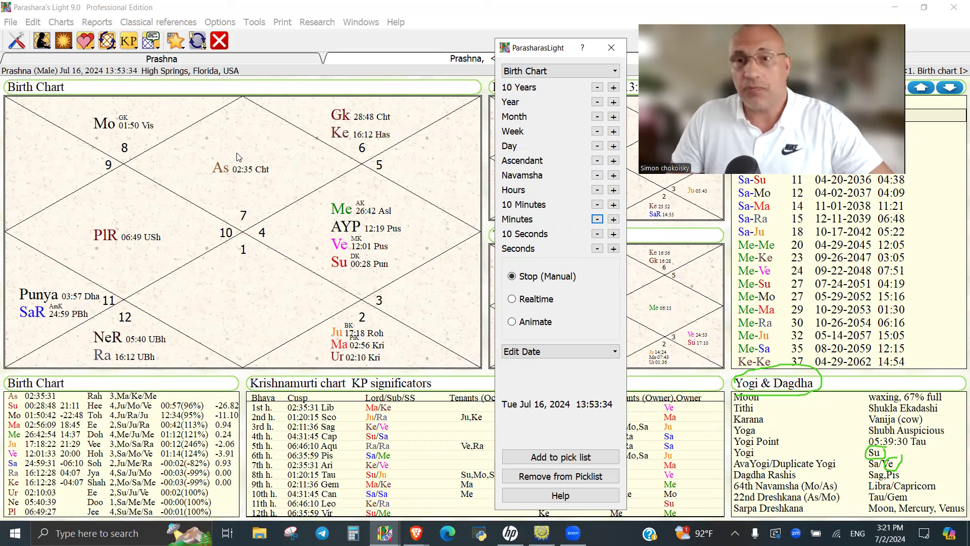
pyautogui.moveTo(345, 242)
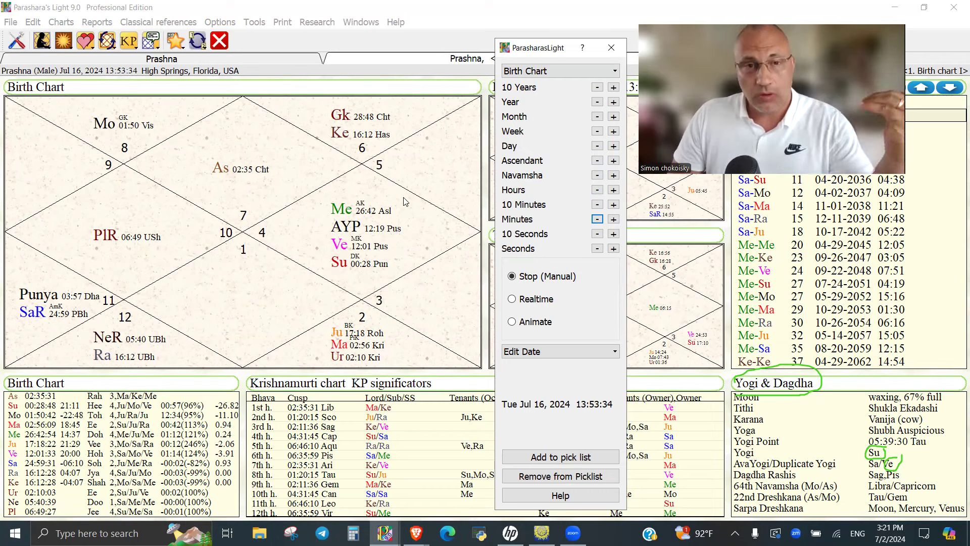
pyautogui.moveTo(345, 287)
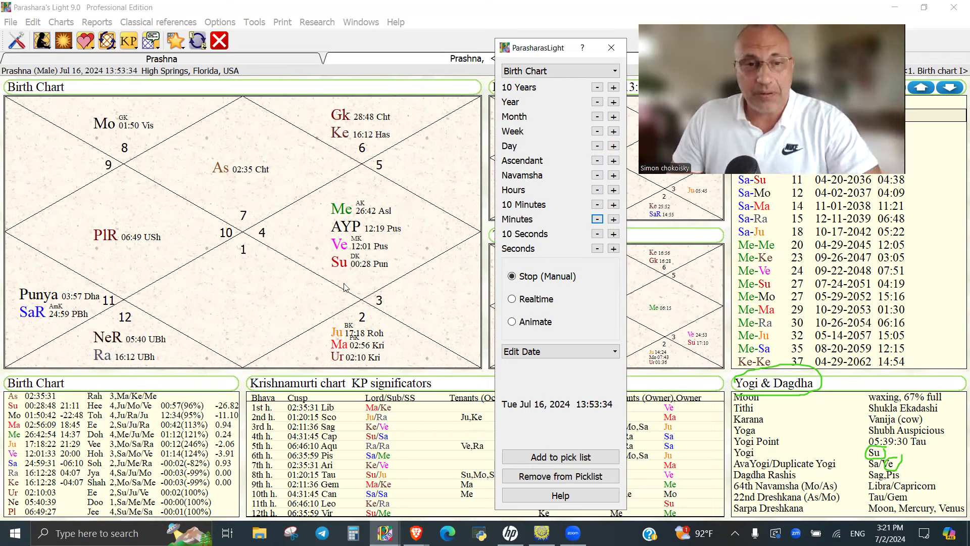
pyautogui.moveTo(322, 185)
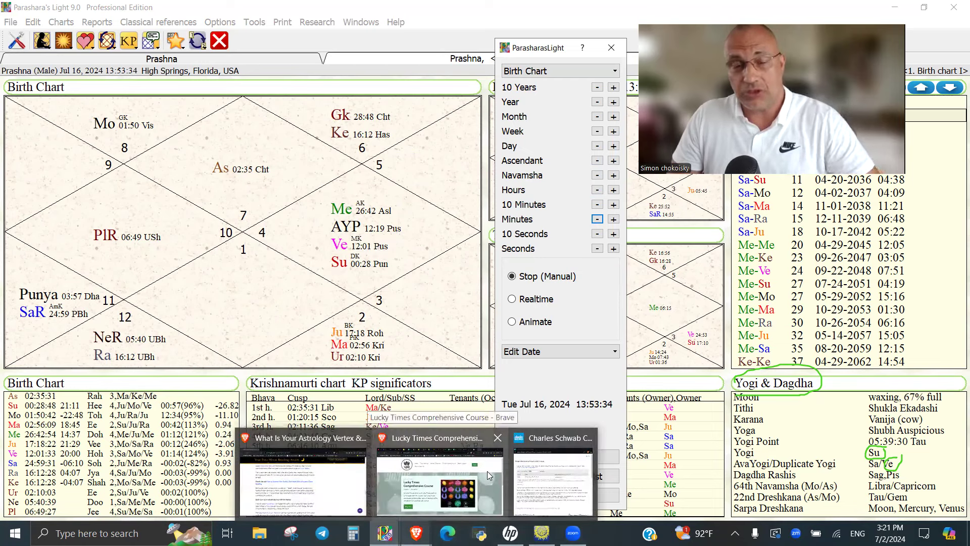
# Step: View the Lucky Times course page in Brave, then return to the July 16 chart
pyautogui.click(439, 482)
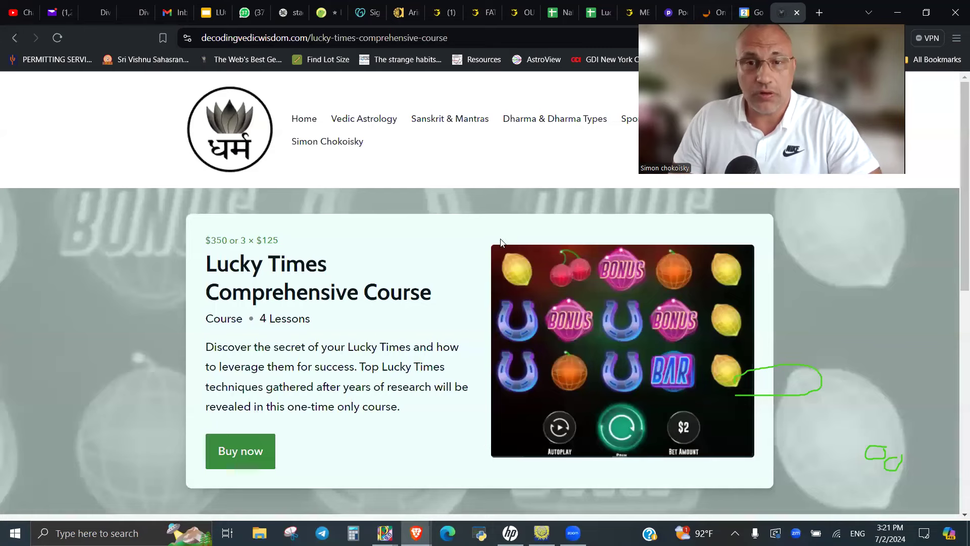
pyautogui.moveTo(653, 188)
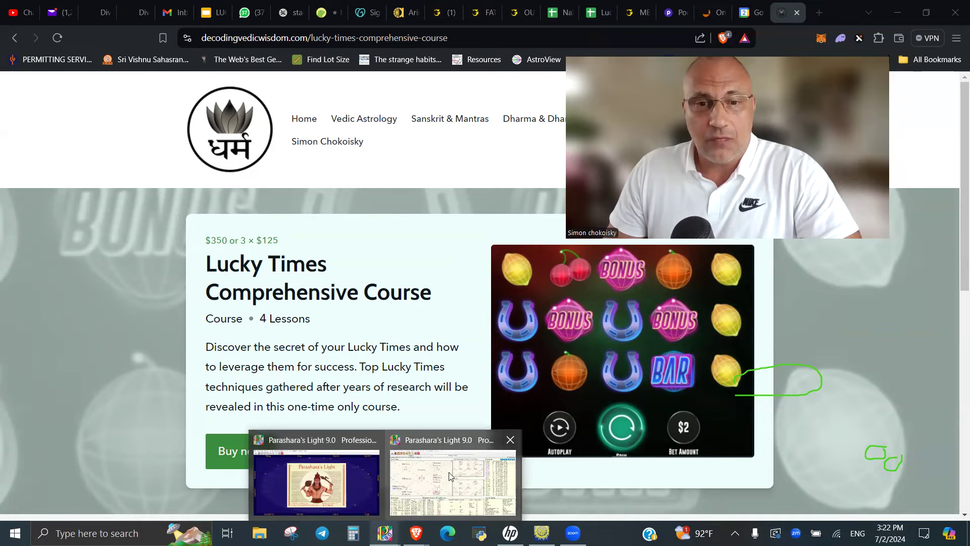
pyautogui.click(454, 483)
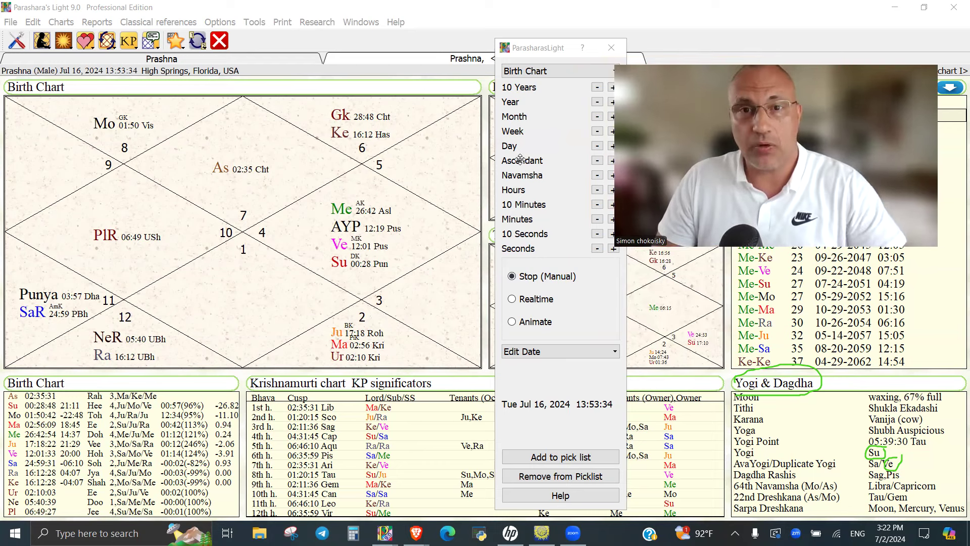
pyautogui.moveTo(572, 83)
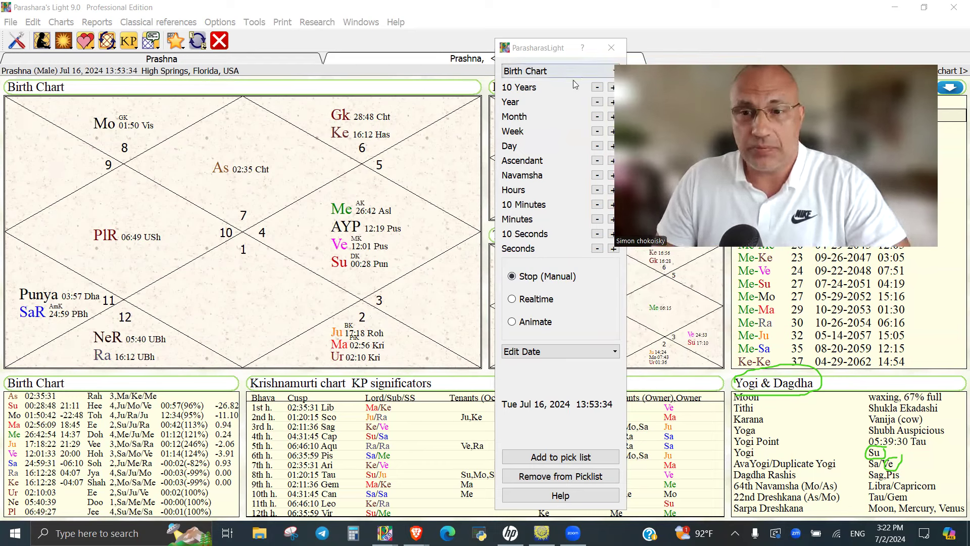